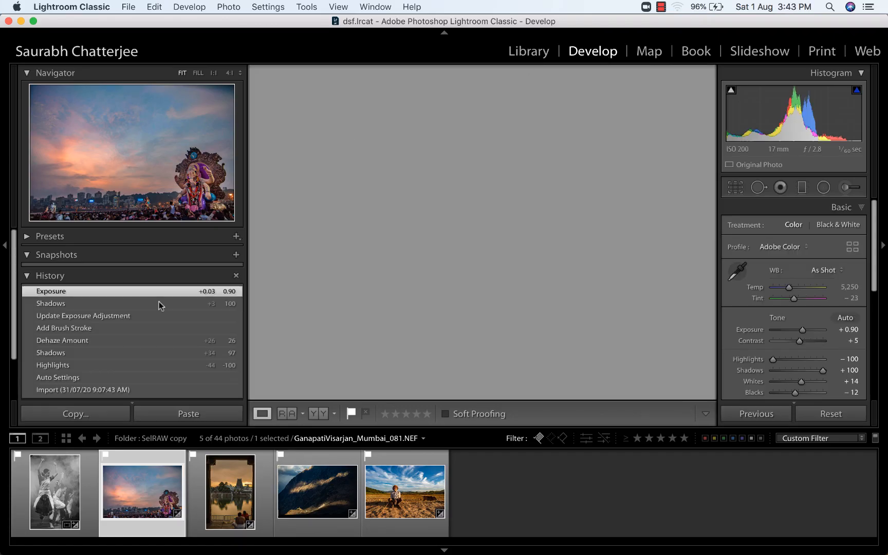
Flip the temple photo between its Import state and its full edit in History
left_click(83, 390)
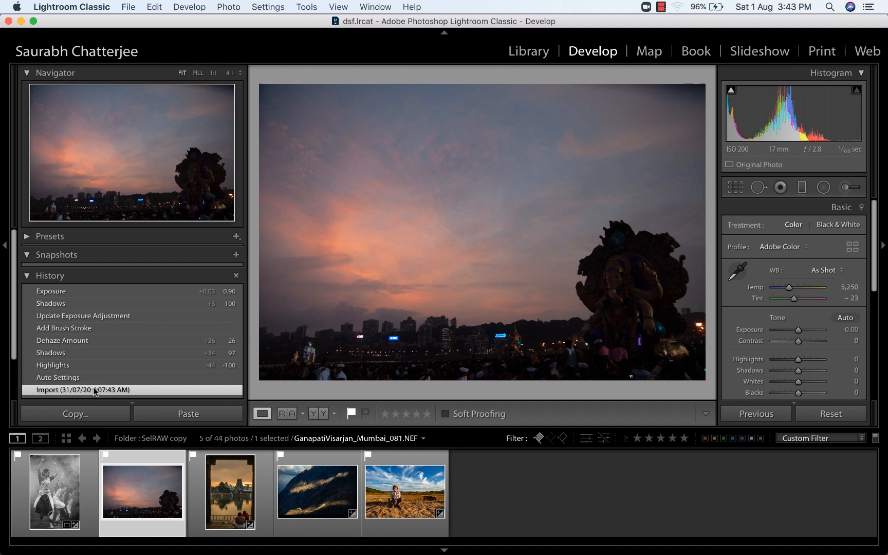
mouse_move(390, 265)
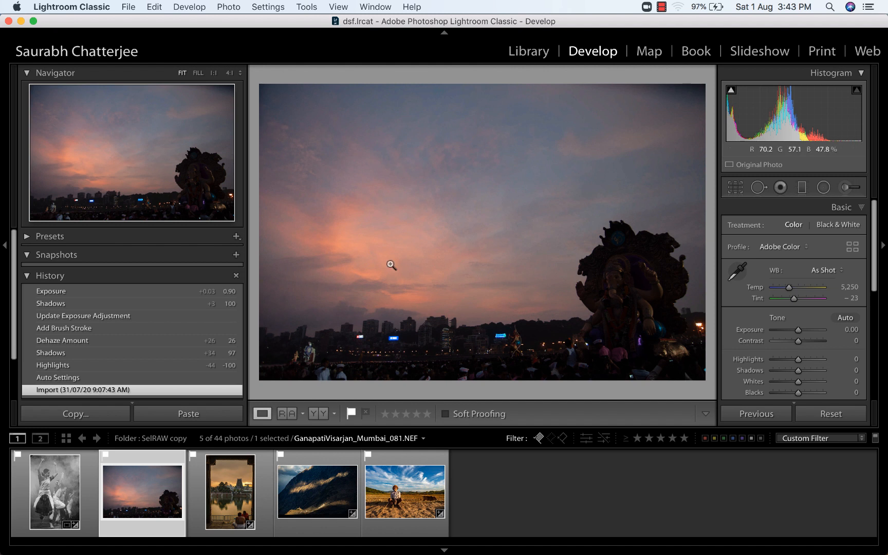
mouse_move(367, 258)
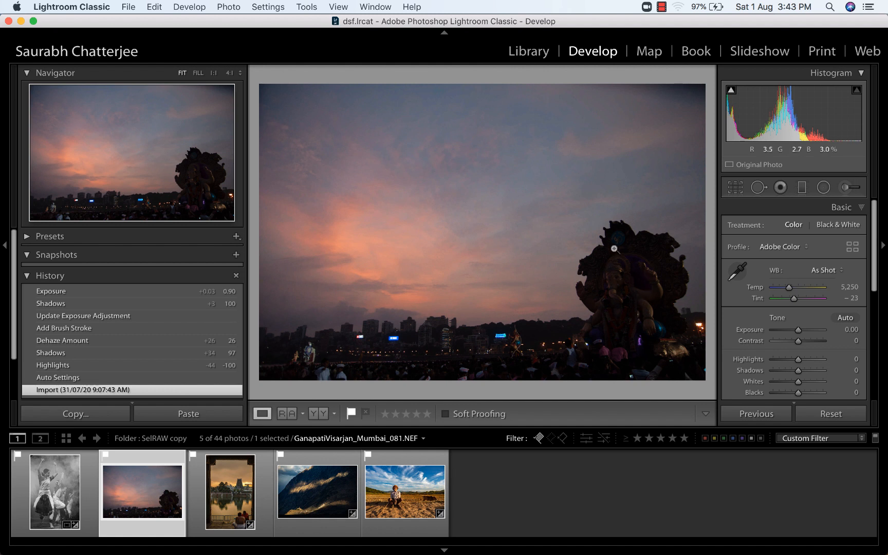
mouse_move(582, 295)
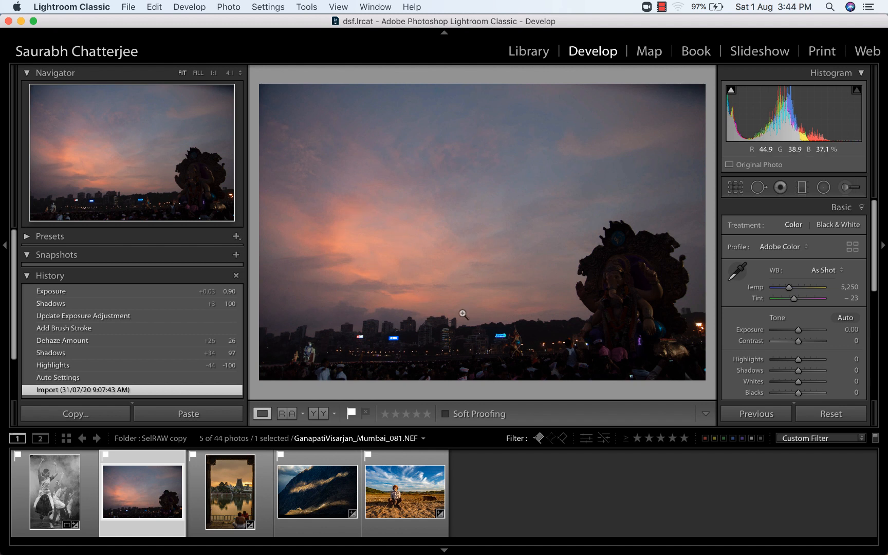
mouse_move(629, 283)
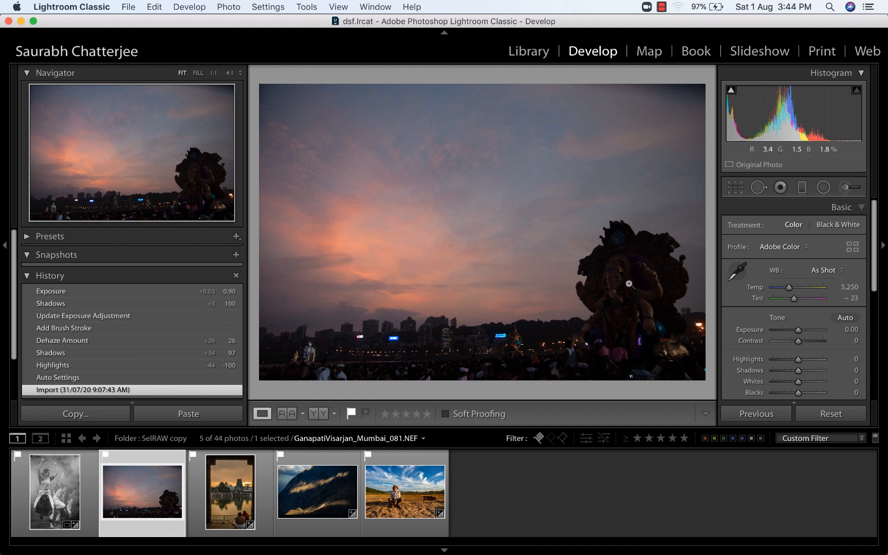
mouse_move(689, 290)
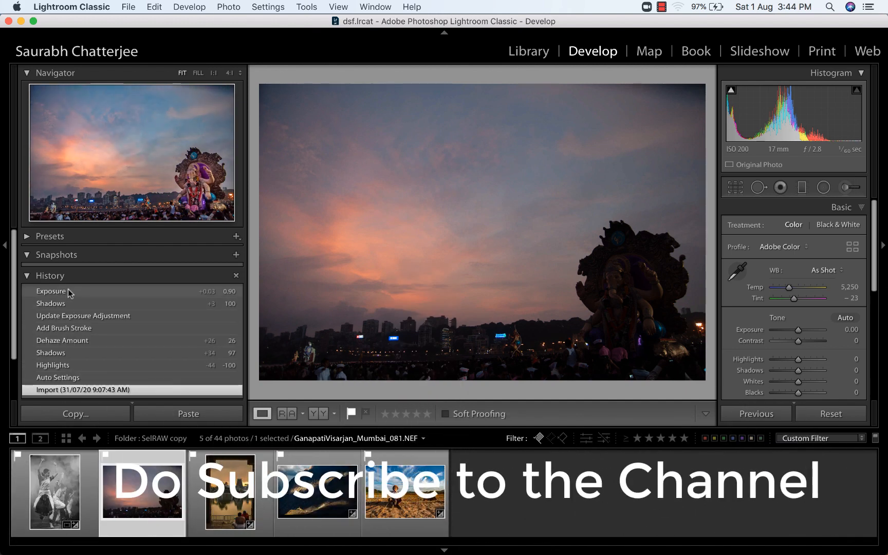
left_click(51, 291)
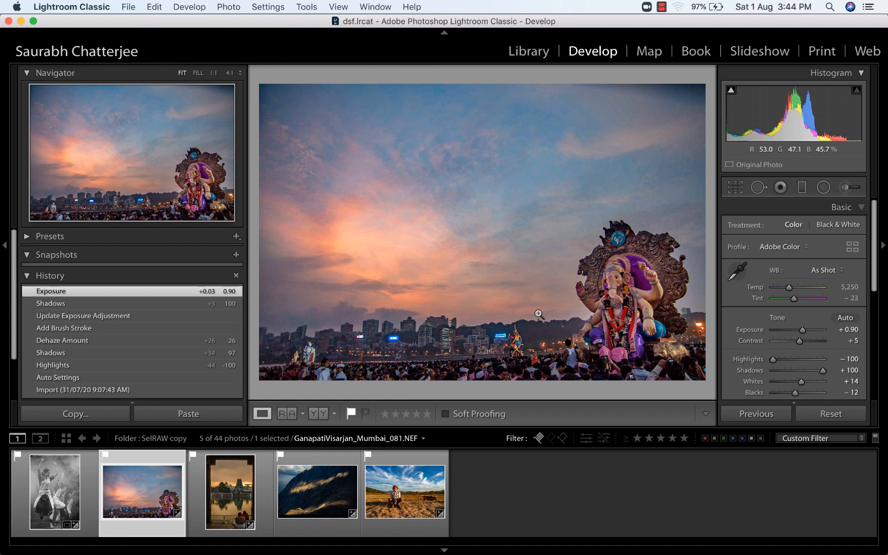
left_click(51, 414)
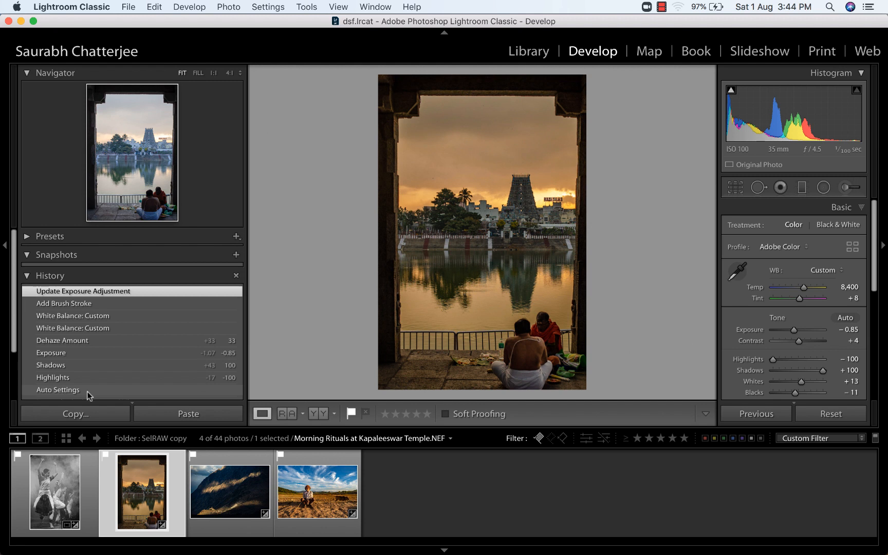
left_click(82, 372)
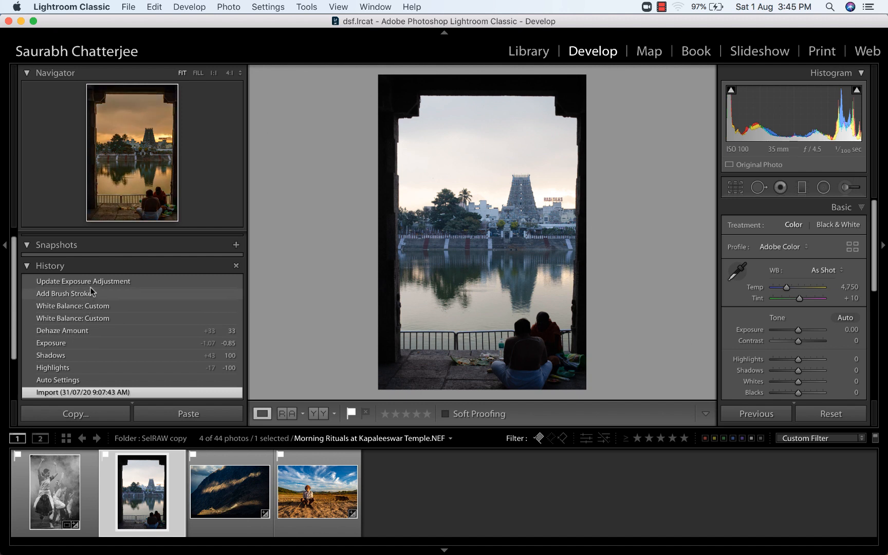
Toggle again between the unedited original and the finished edit, ending on the edit
left_click(83, 281)
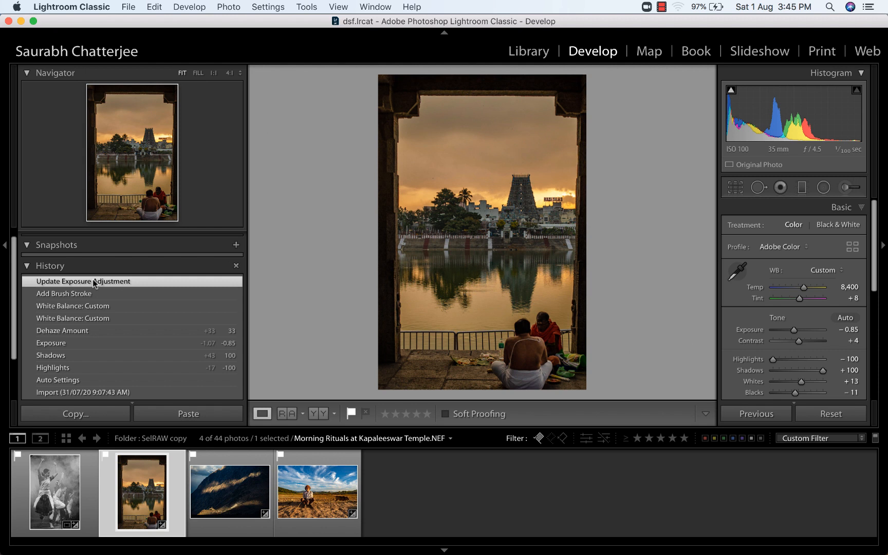
mouse_move(283, 317)
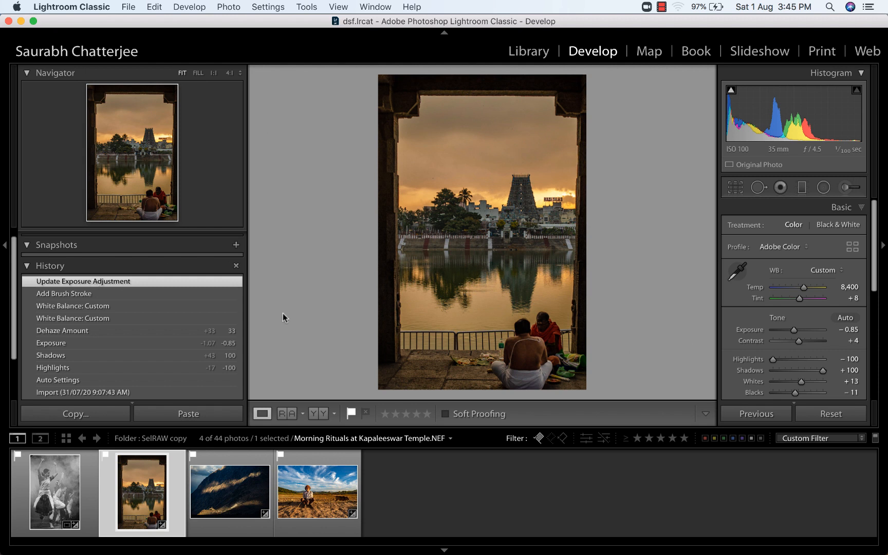
mouse_move(552, 416)
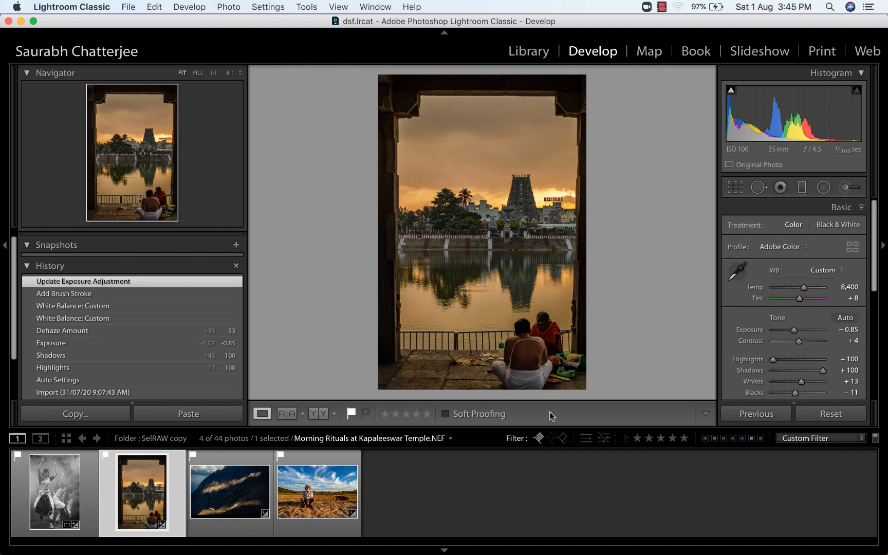
left_click(83, 392)
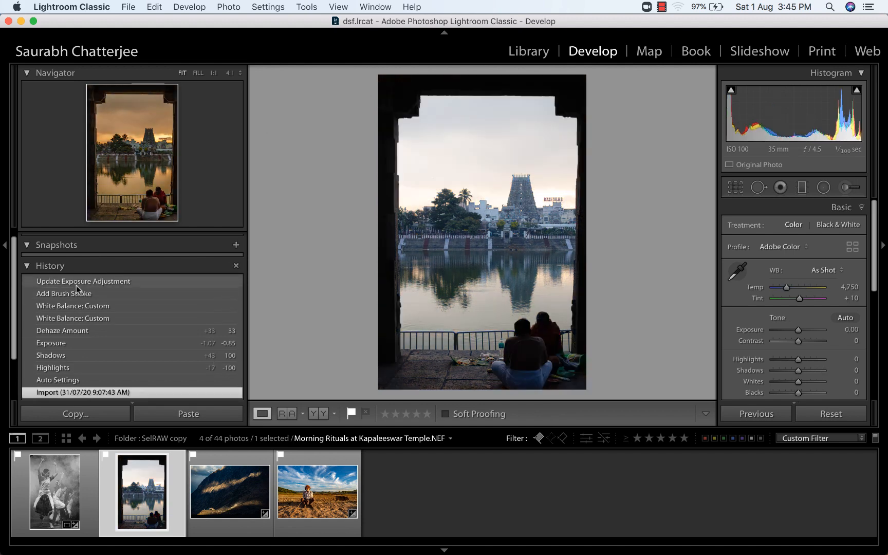
left_click(83, 282)
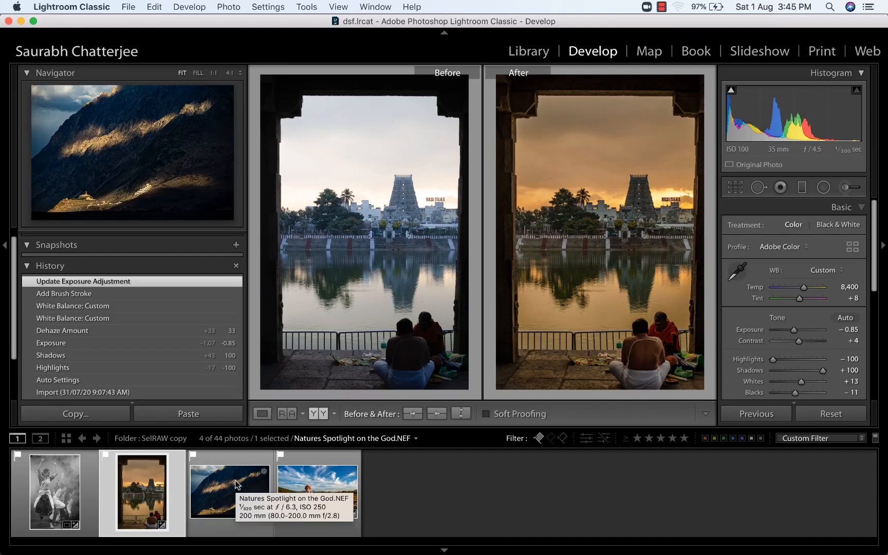
Select the mountain spotlight photo and set Contrast +56 and Blacks −91 for a much darker look
left_click(229, 491)
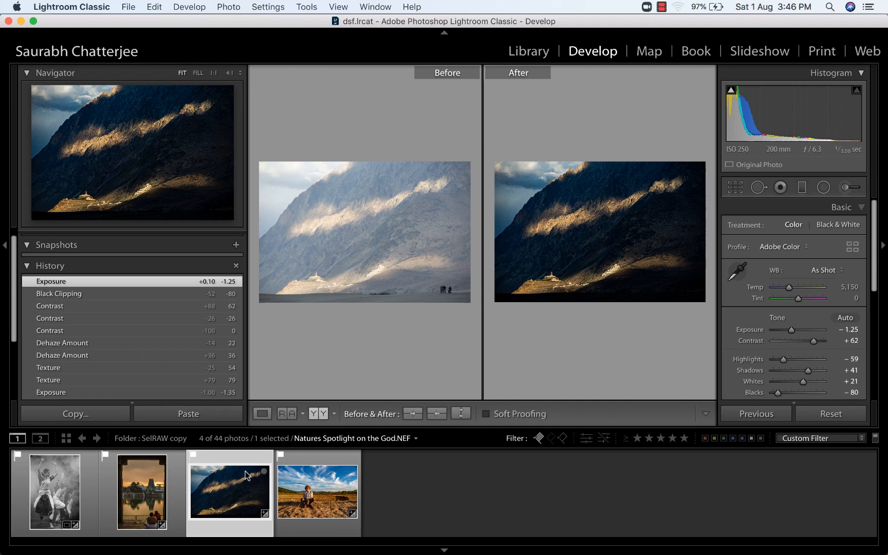
left_click(262, 413)
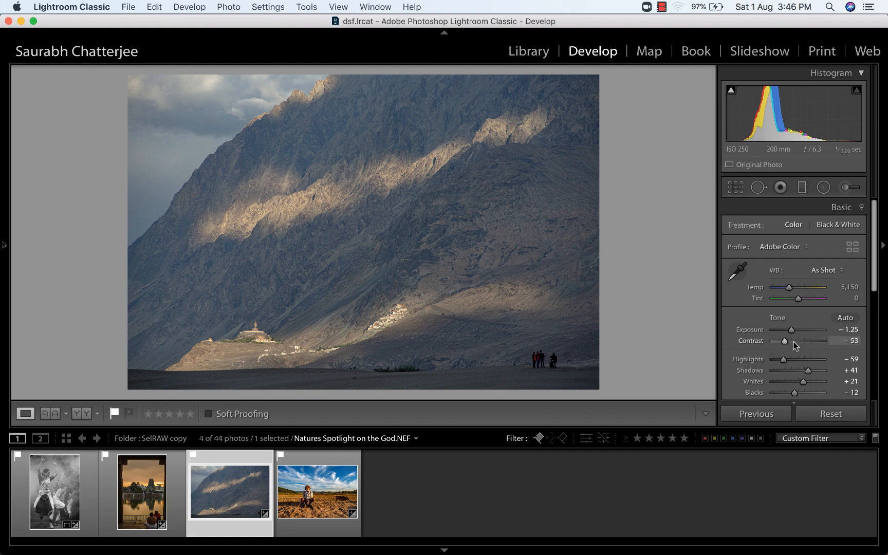
left_click_drag(784, 340, 809, 341)
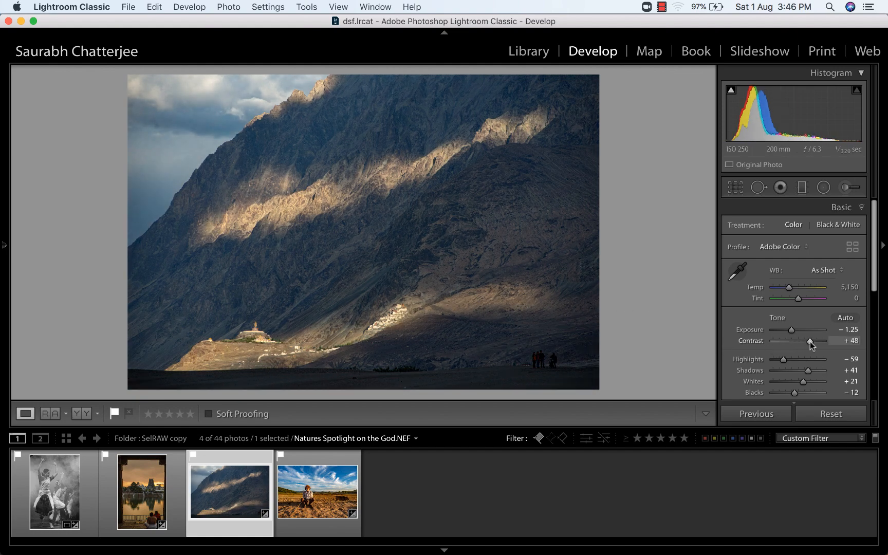
left_click_drag(809, 340, 815, 340)
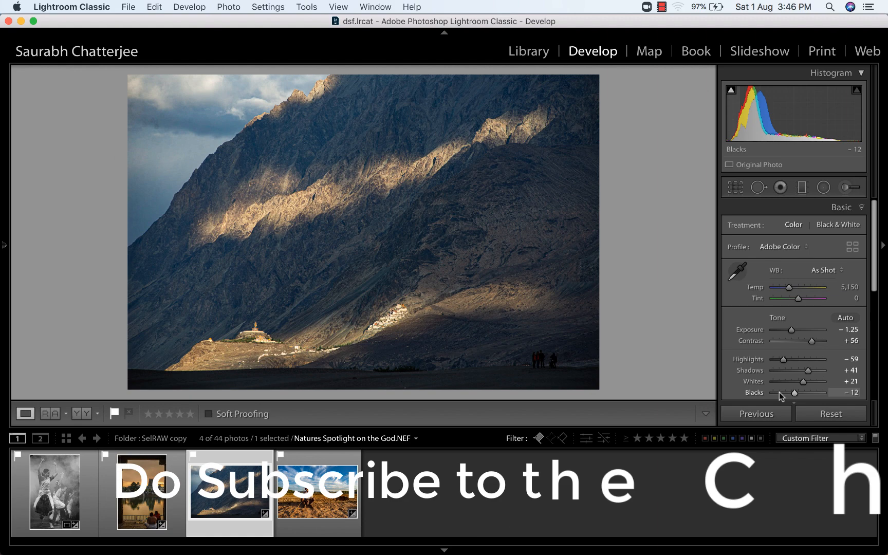
left_click_drag(795, 392, 776, 393)
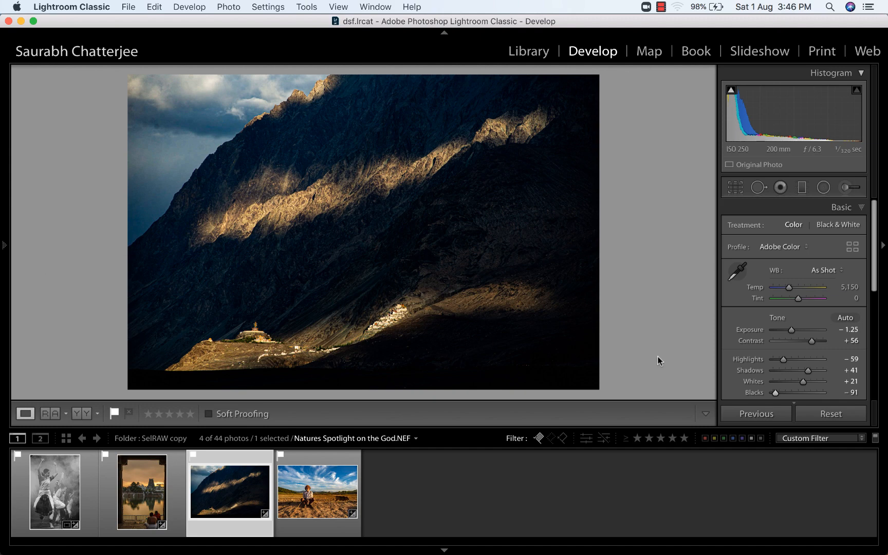
mouse_move(244, 364)
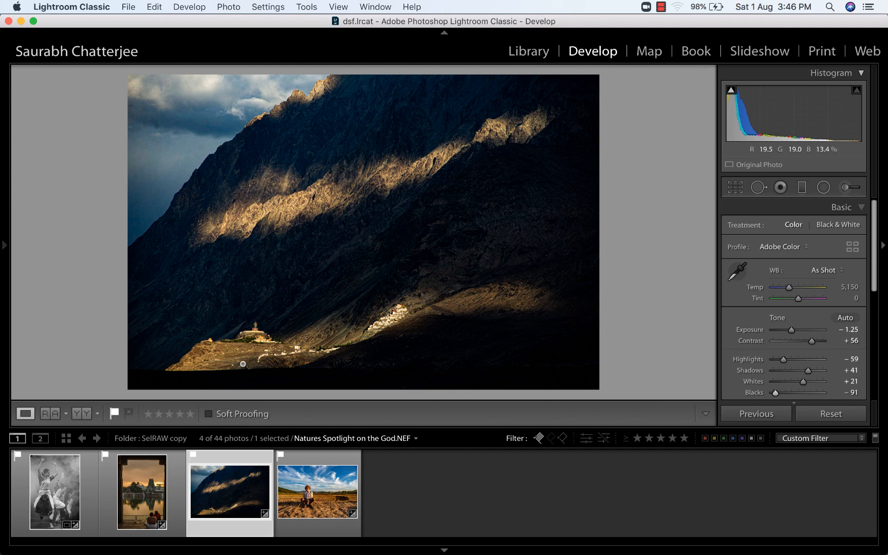
left_click(5, 244)
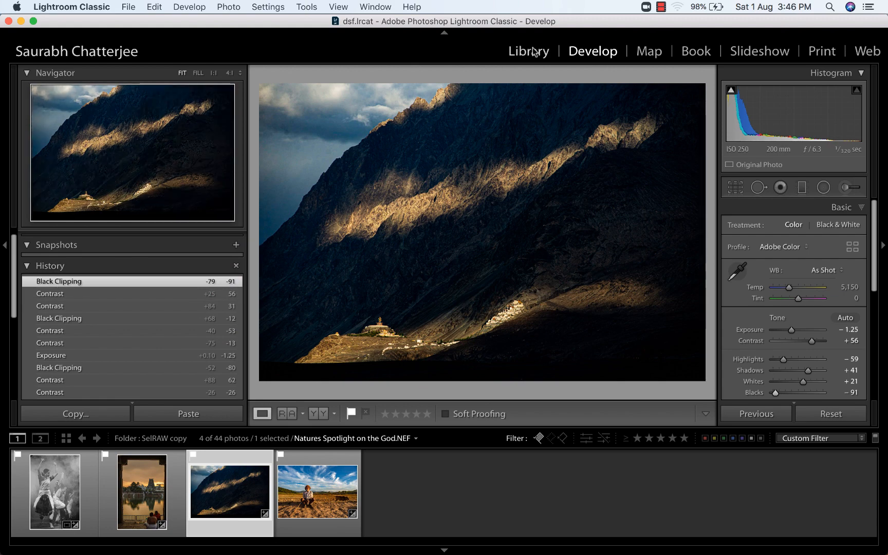
In Library, view the annotated print screenshots on the Desktop, then return to the SelRAW copy folder
left_click(528, 50)
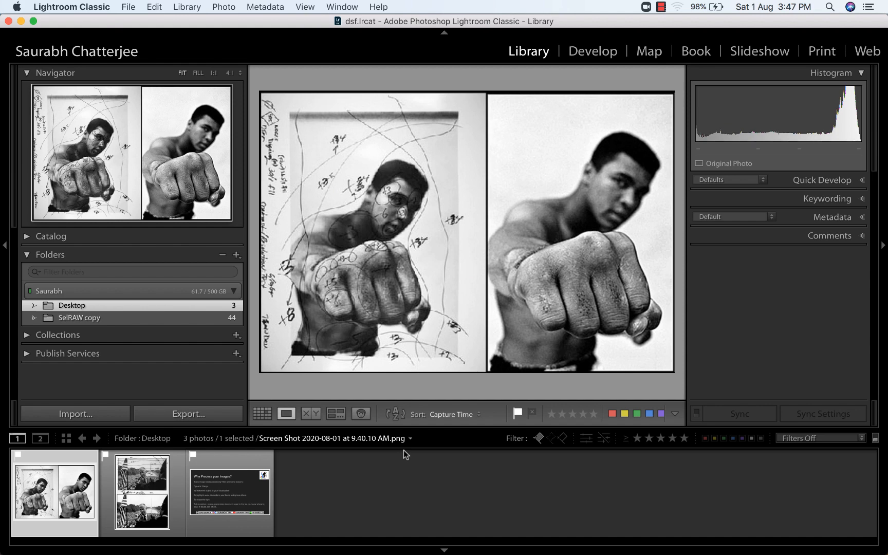
left_click(142, 491)
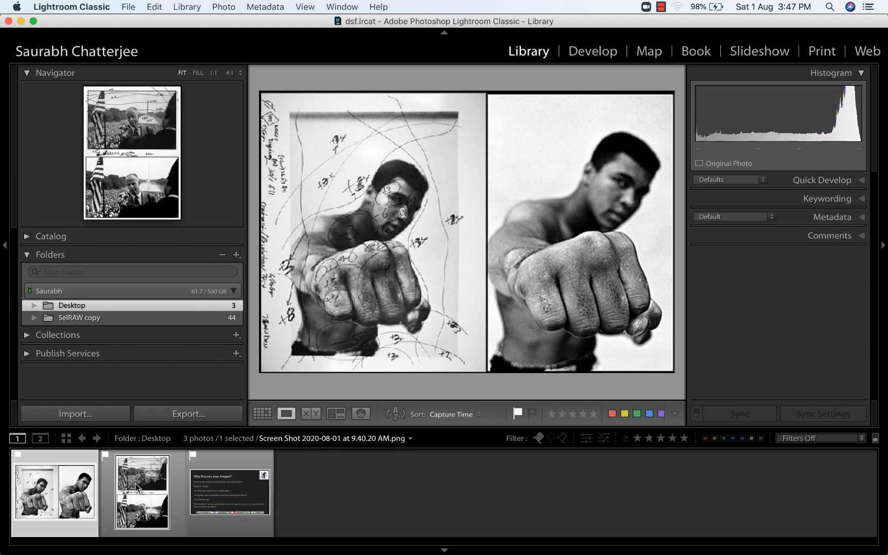
left_click(143, 492)
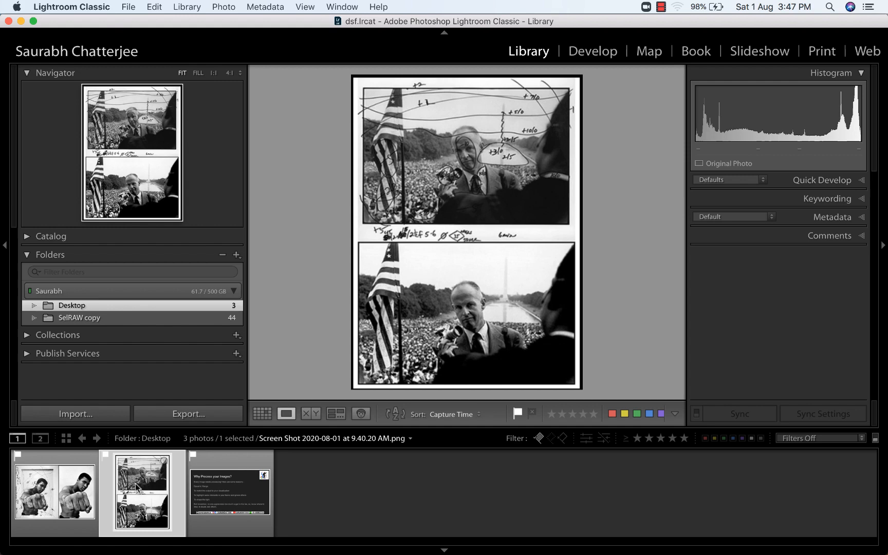
left_click(79, 317)
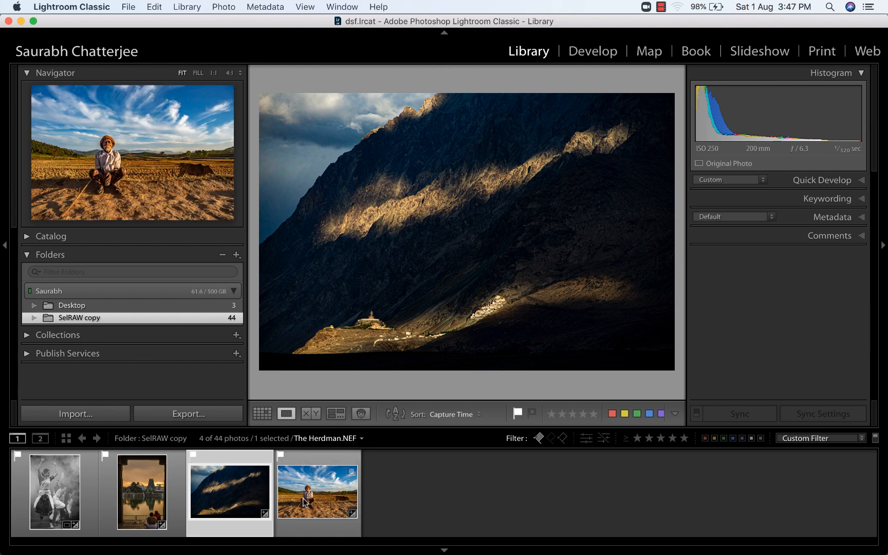
Open The Herdman in Develop, view its imported state zoomed, then restore the top Texture edit
left_click(316, 491)
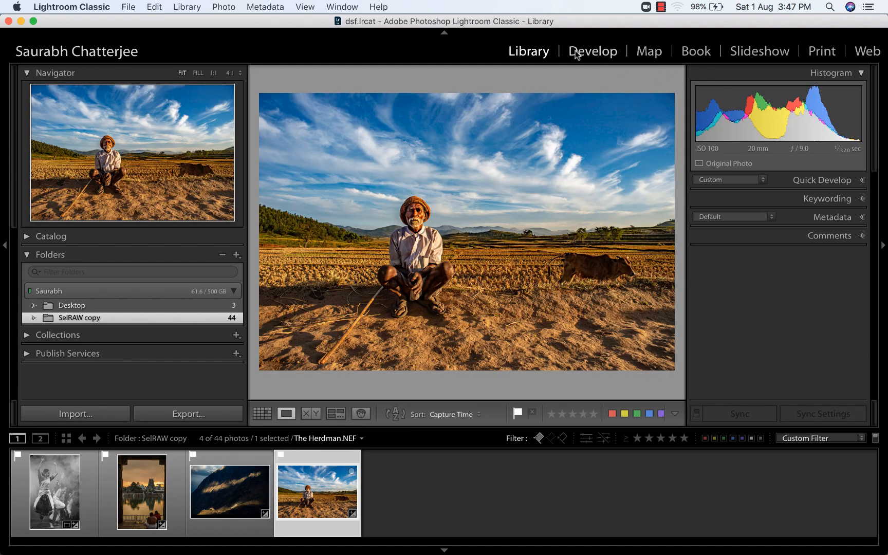
left_click(592, 50)
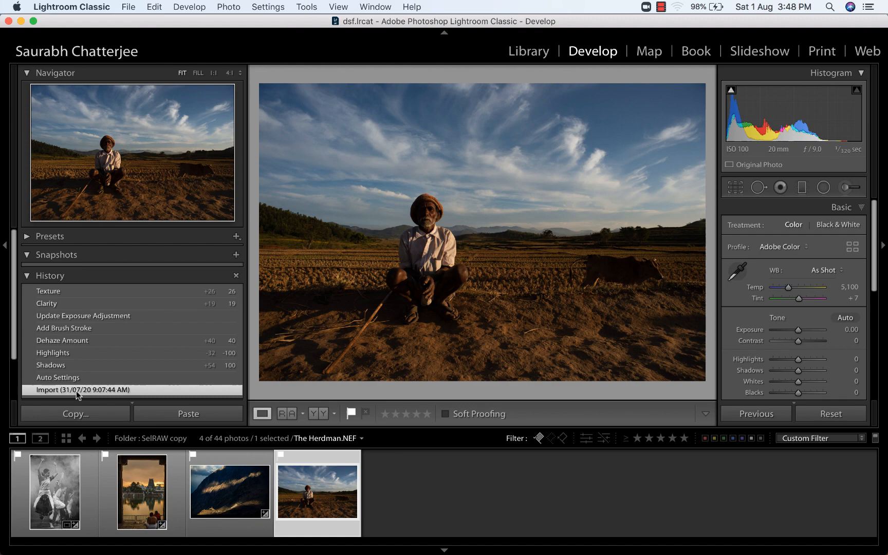
mouse_move(262, 372)
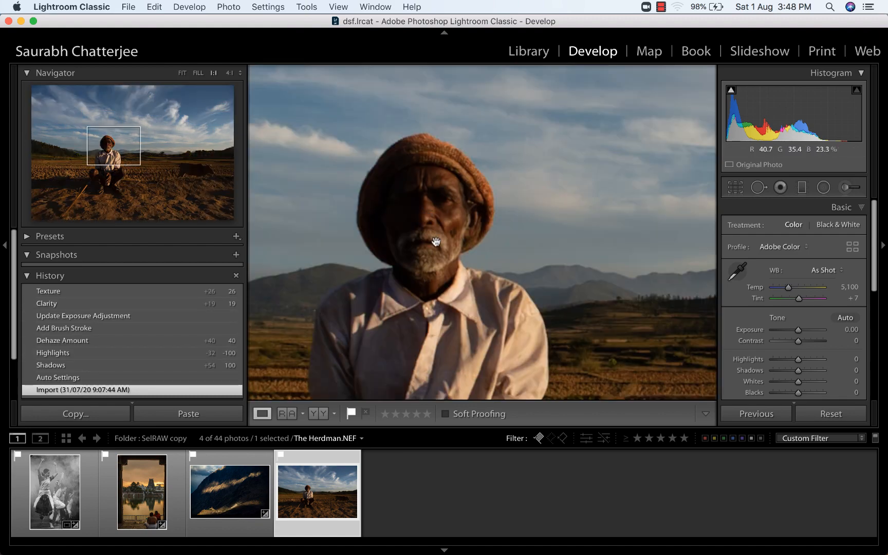
left_click(182, 72)
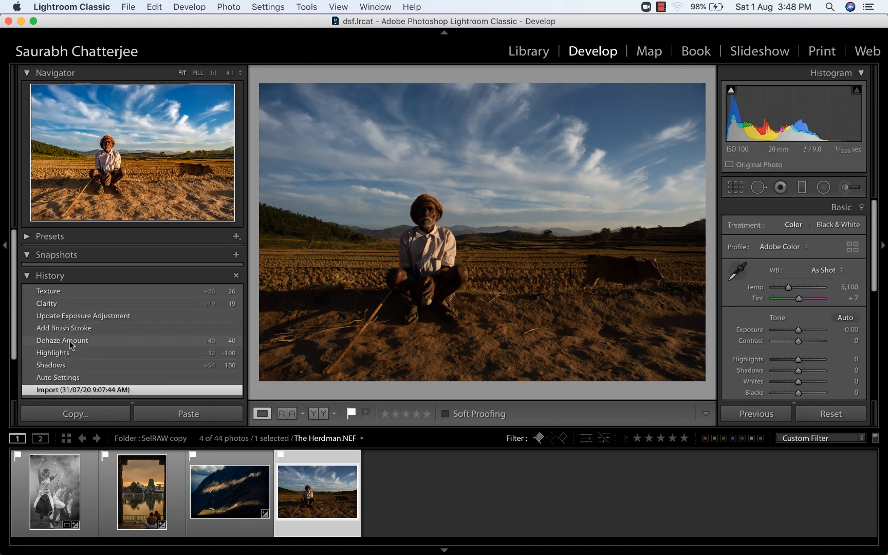
left_click(48, 291)
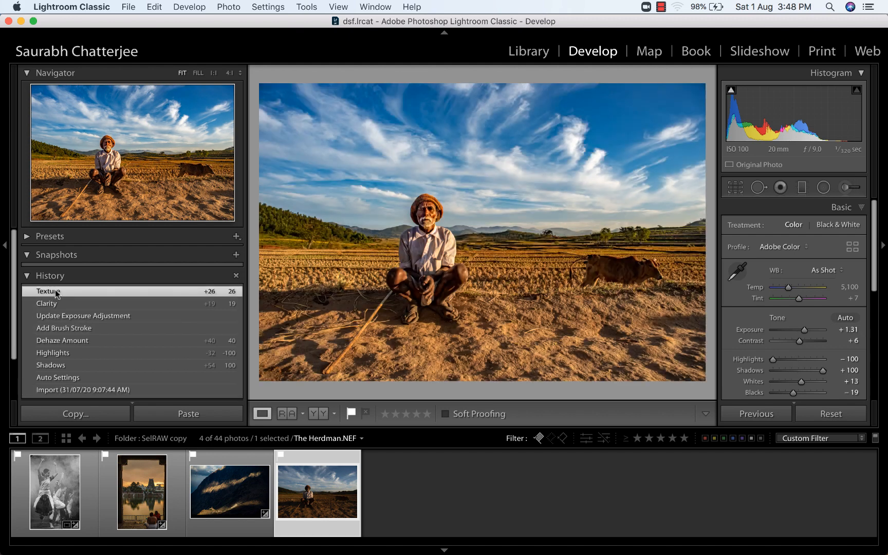